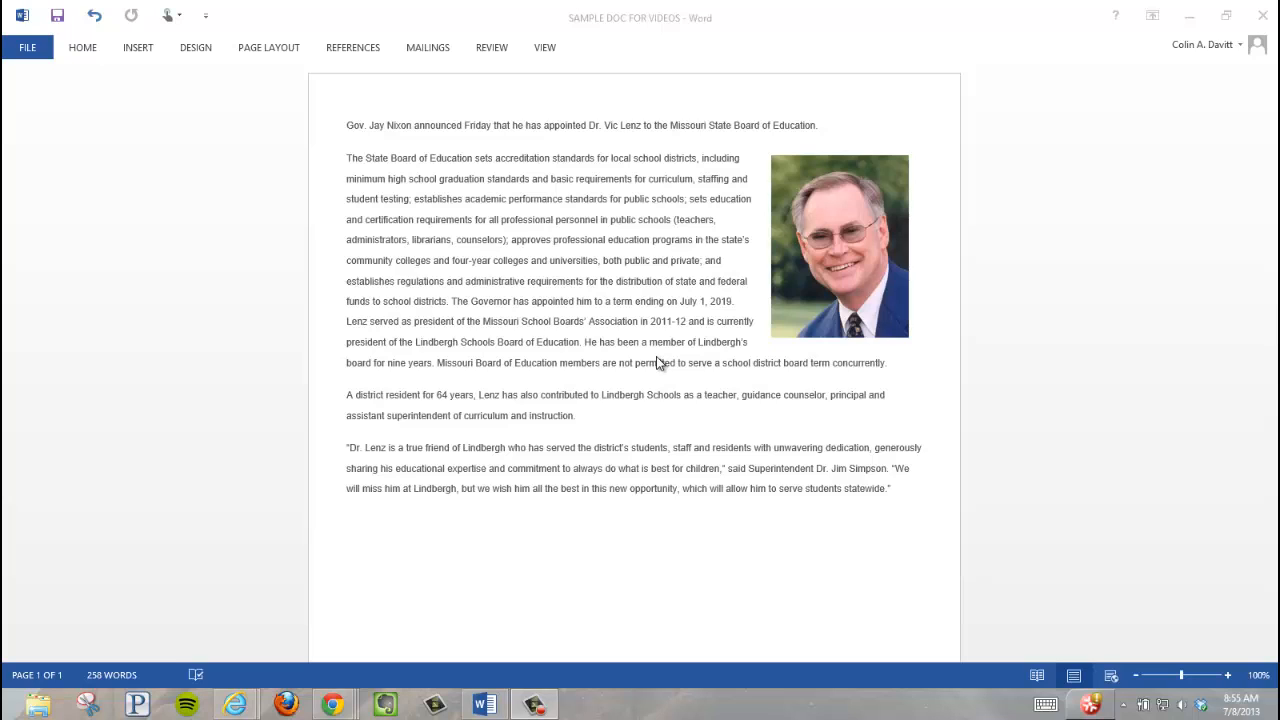
pyautogui.moveTo(504, 52)
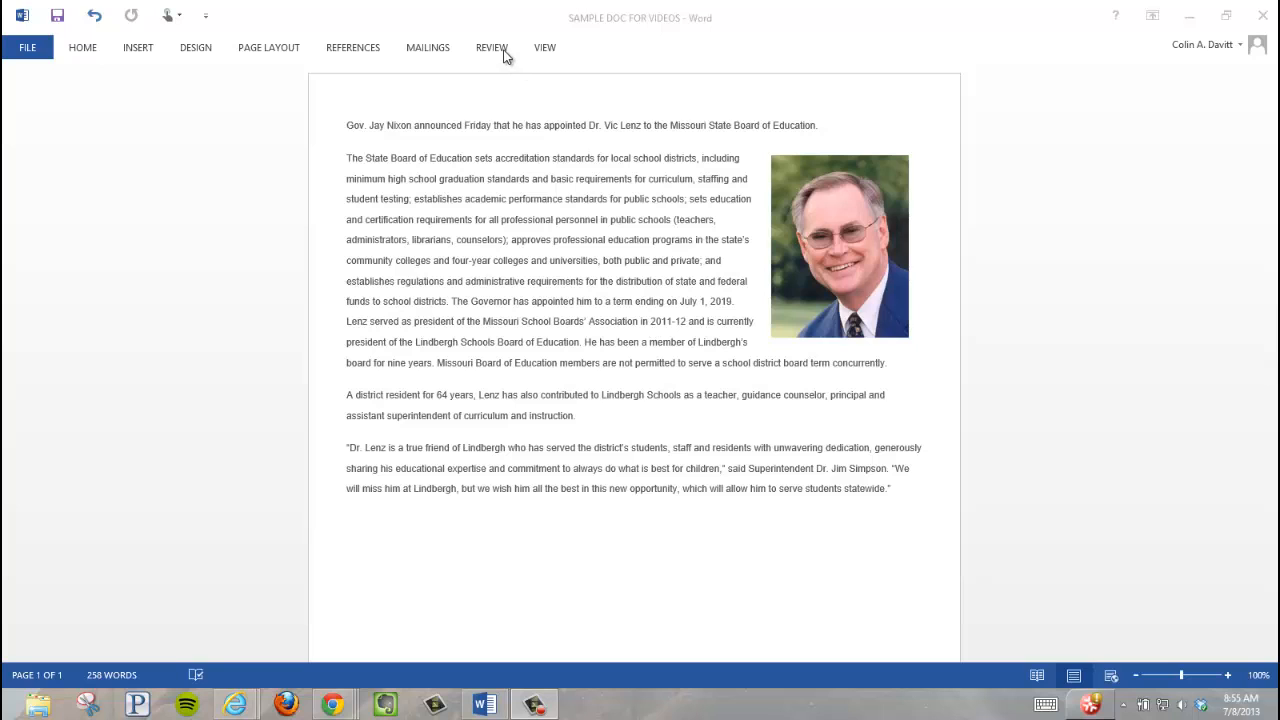
# Turn on Start Inking from the Review ribbon for the Dr. Lenz article
pyautogui.click(492, 48)
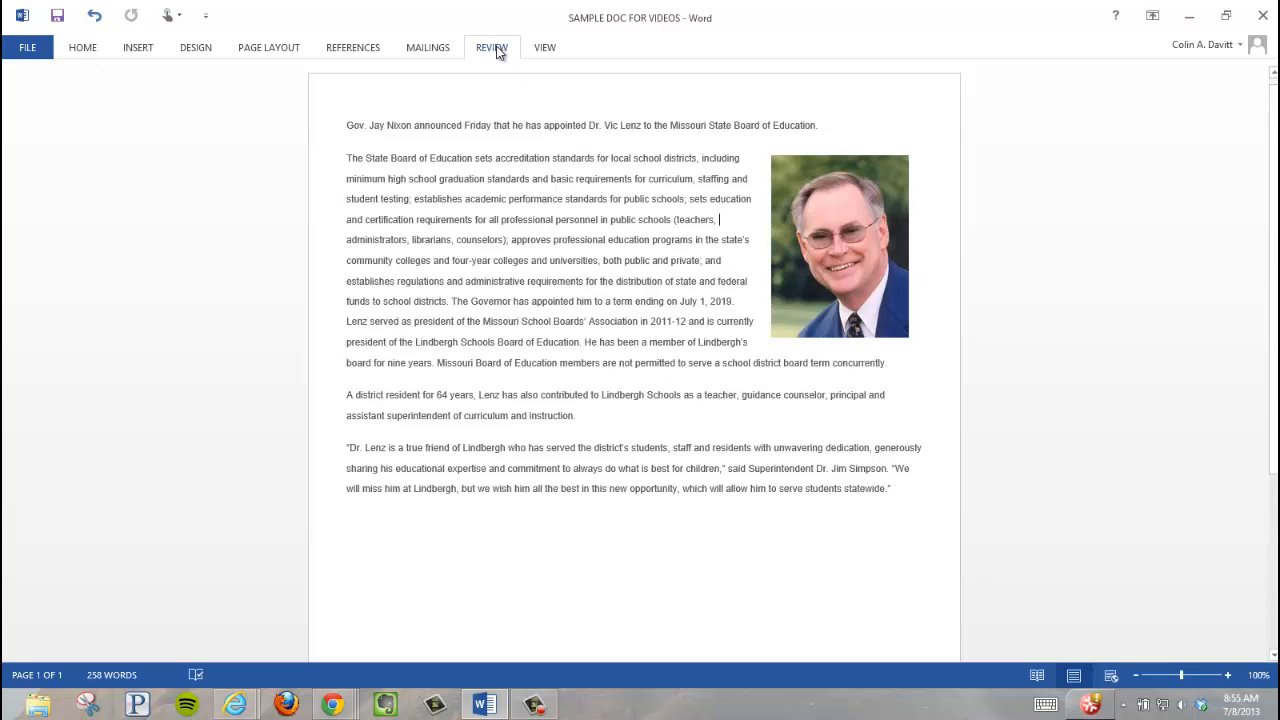
pyautogui.click(492, 48)
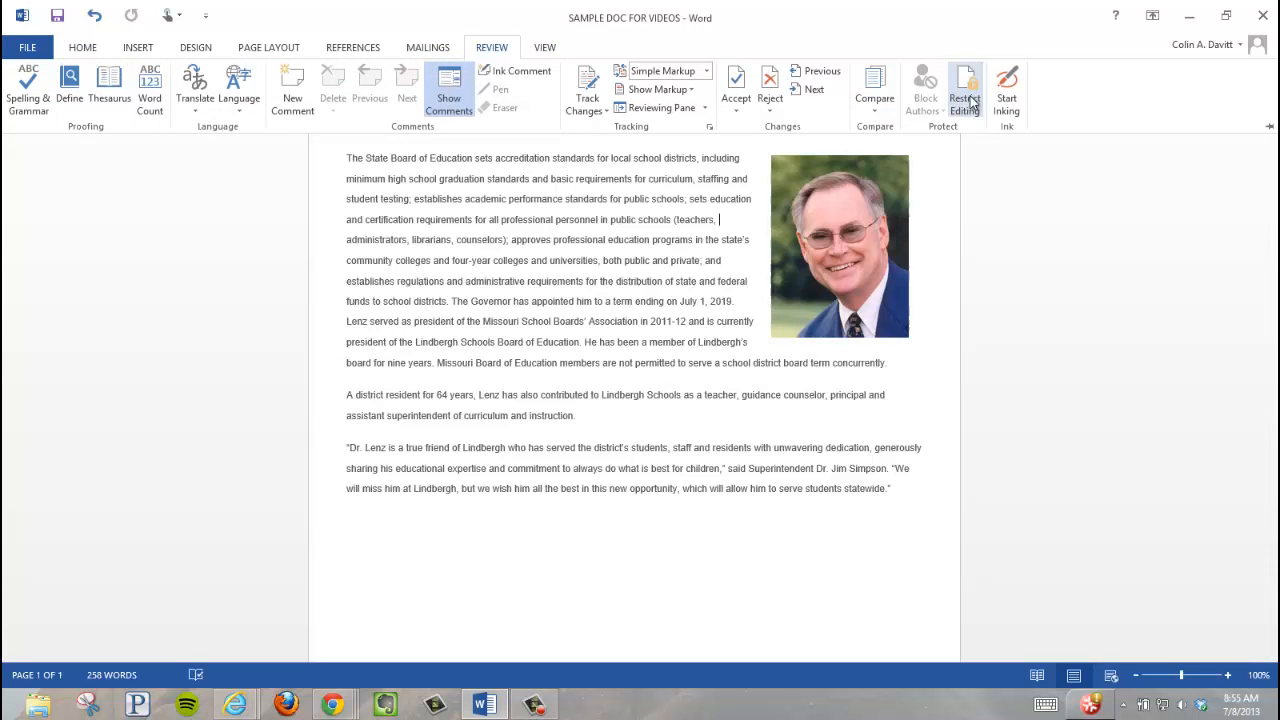
pyautogui.moveTo(1006, 90)
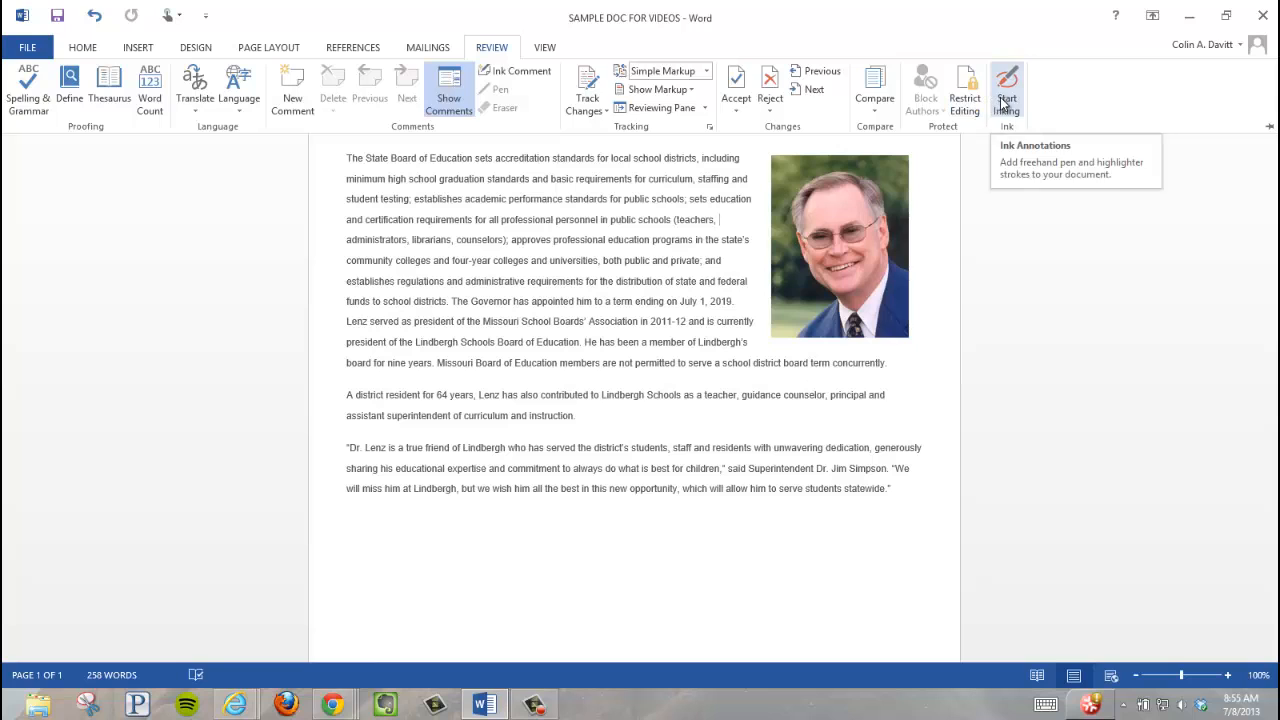
pyautogui.click(1006, 88)
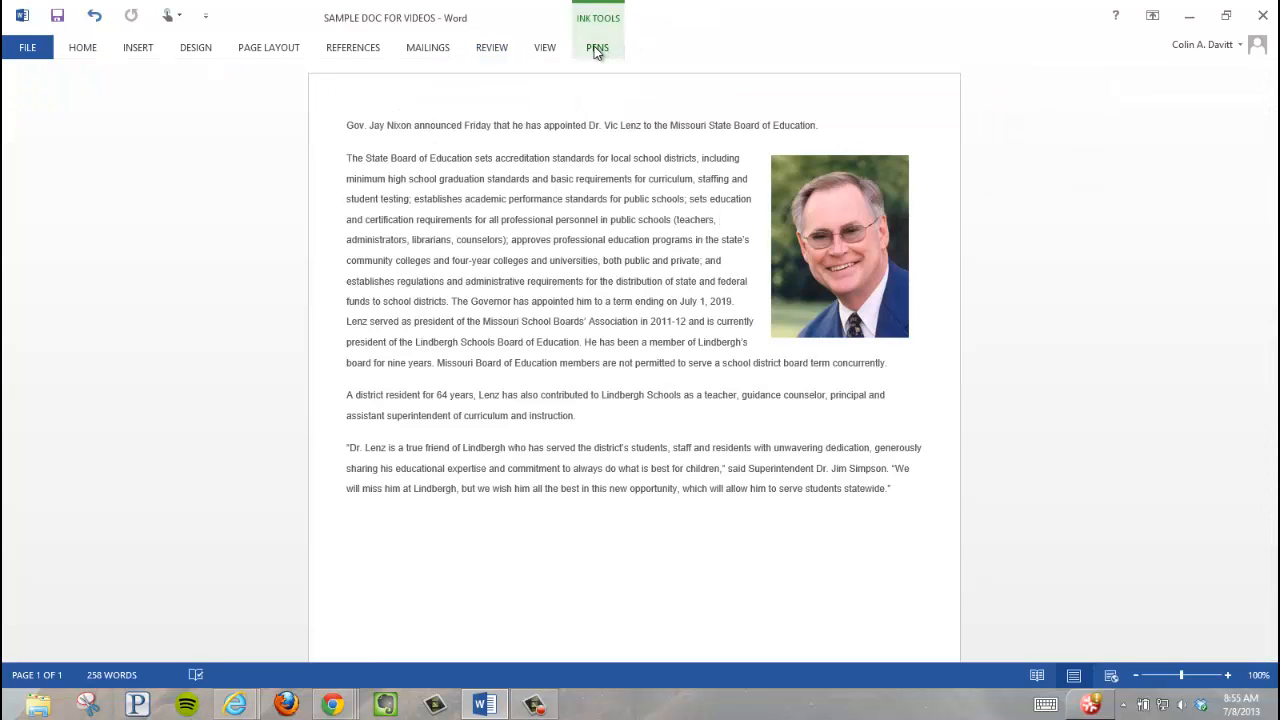
# Show the Ink Tools pens, then return to them to clear the red markup
pyautogui.click(596, 48)
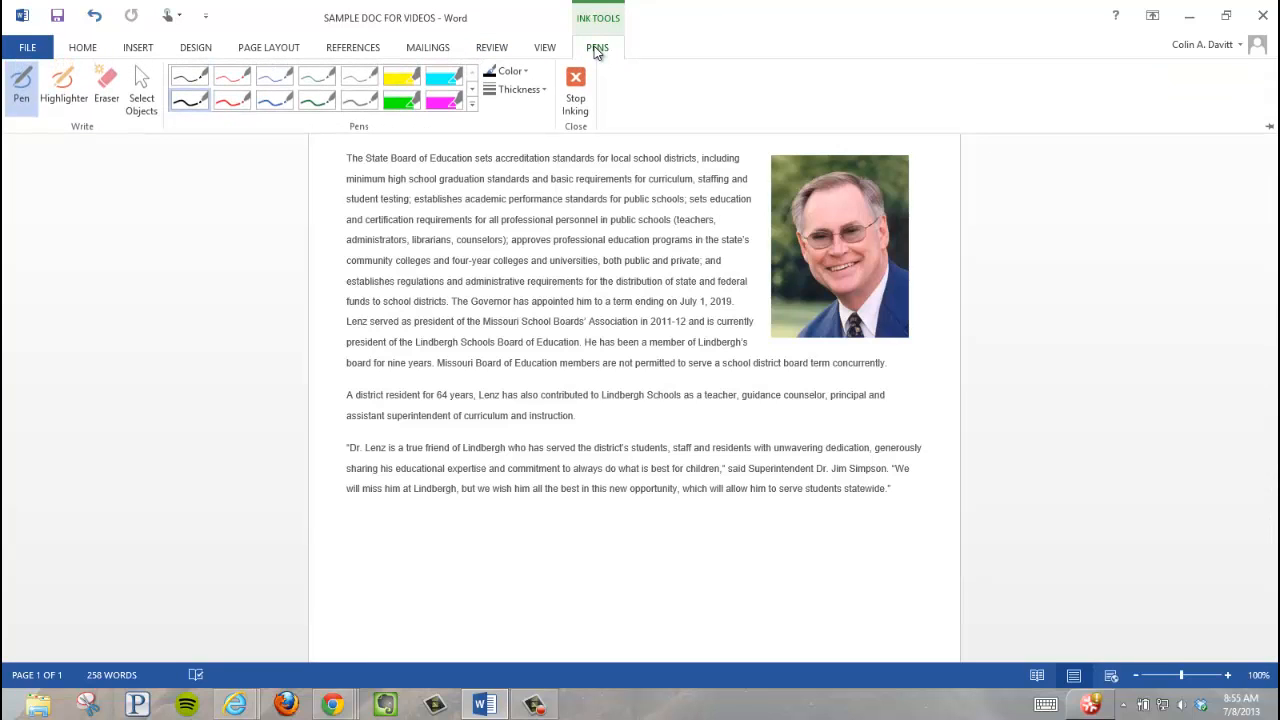
pyautogui.moveTo(492, 52)
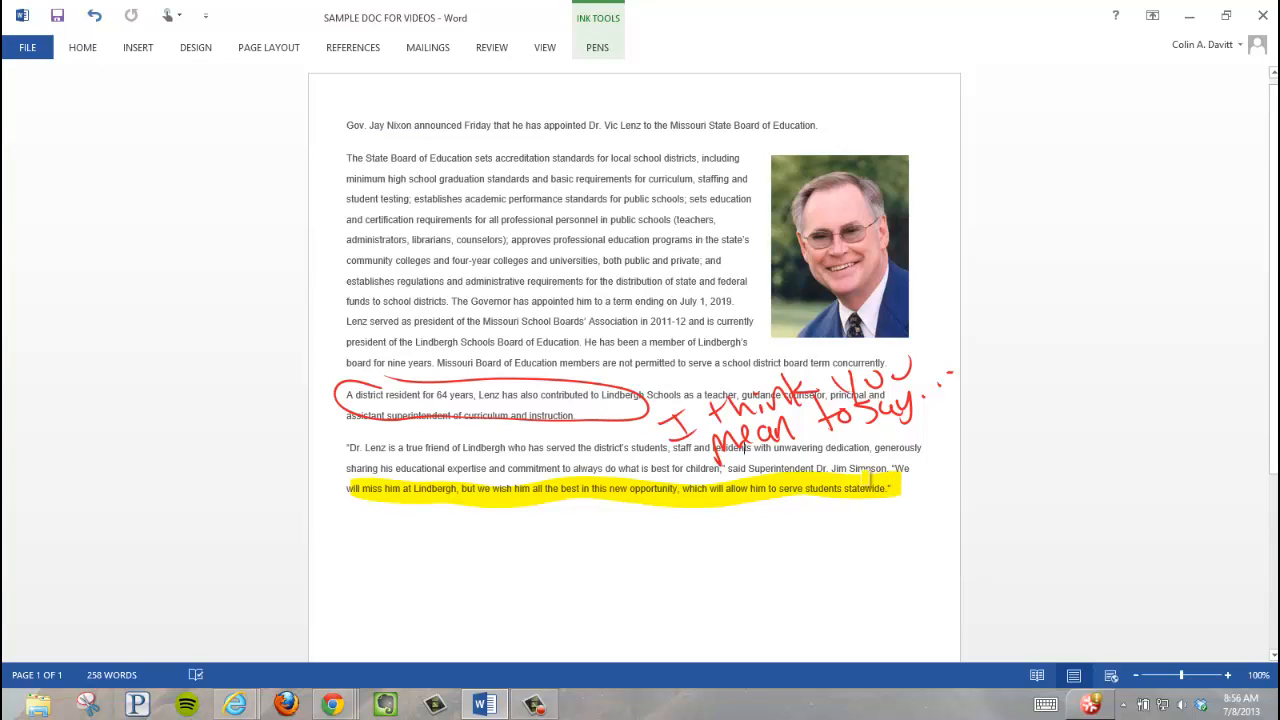
pyautogui.click(596, 48)
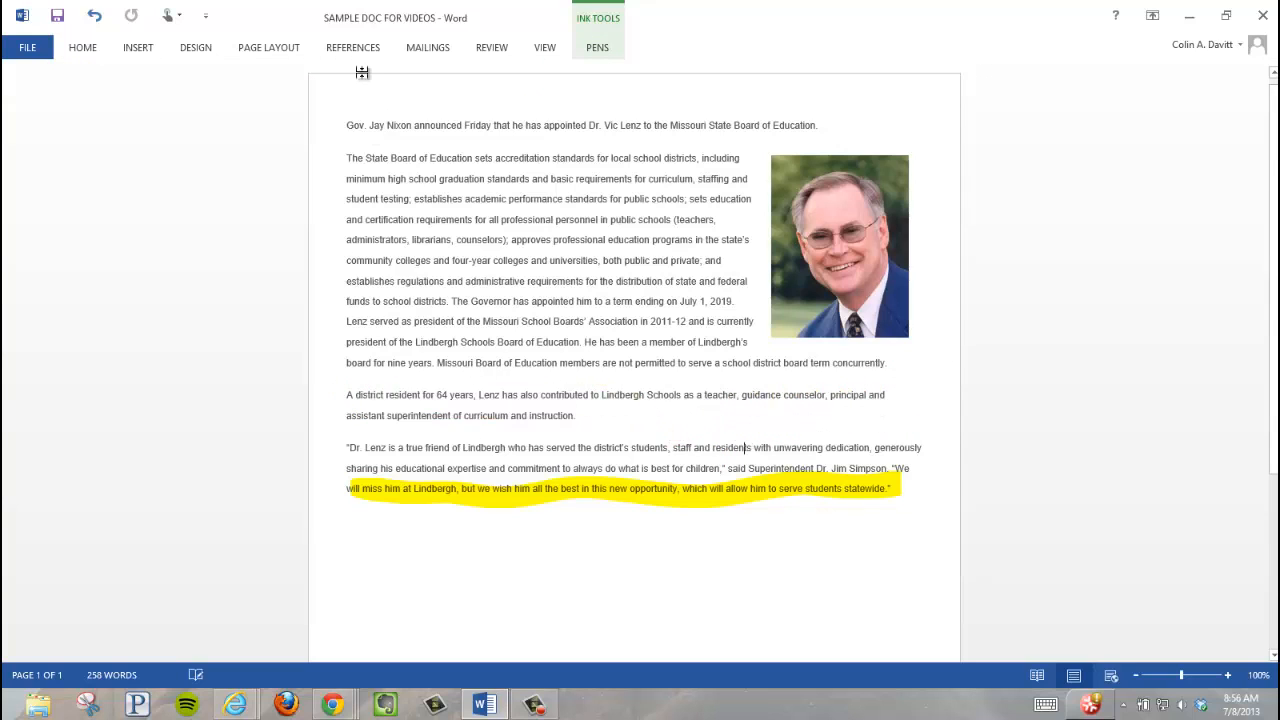
# Create a new blank document from the File menu's Blank template
pyautogui.click(596, 48)
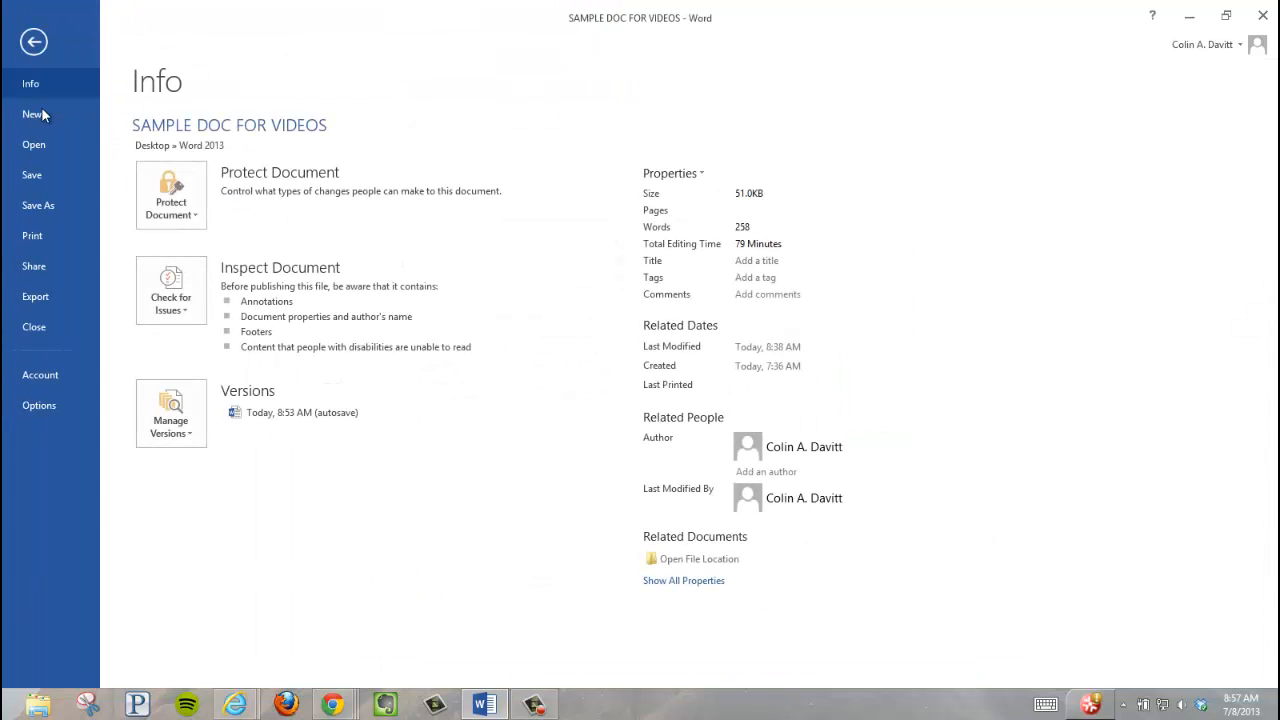
pyautogui.click(32, 114)
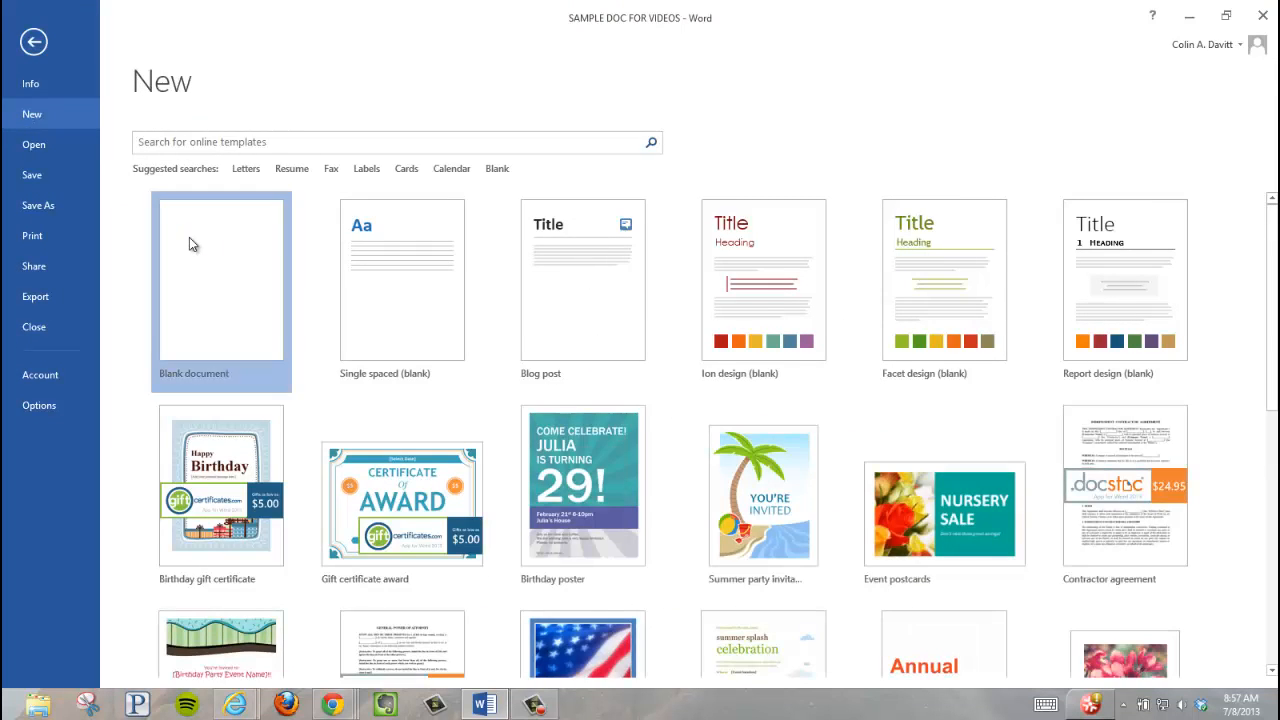
pyautogui.click(220, 280)
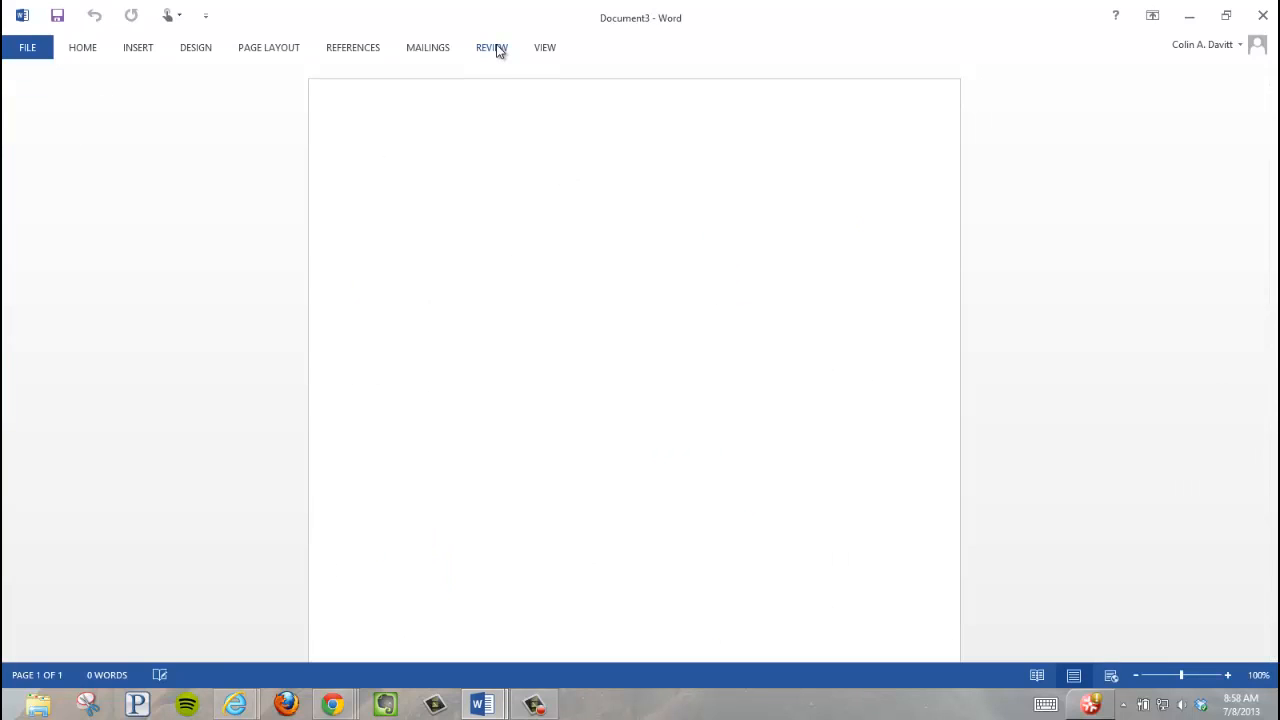
# Turn on Start Inking from the Review ribbon for the blank document
pyautogui.click(492, 48)
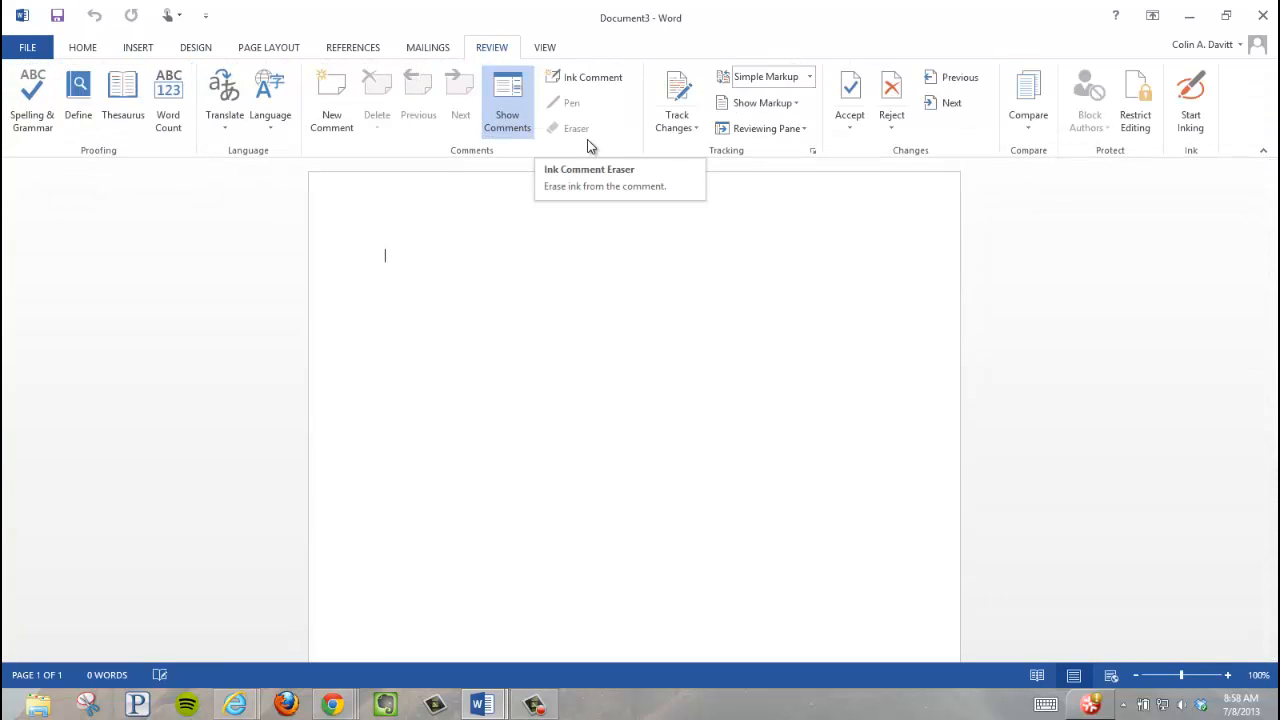
pyautogui.moveTo(1192, 96)
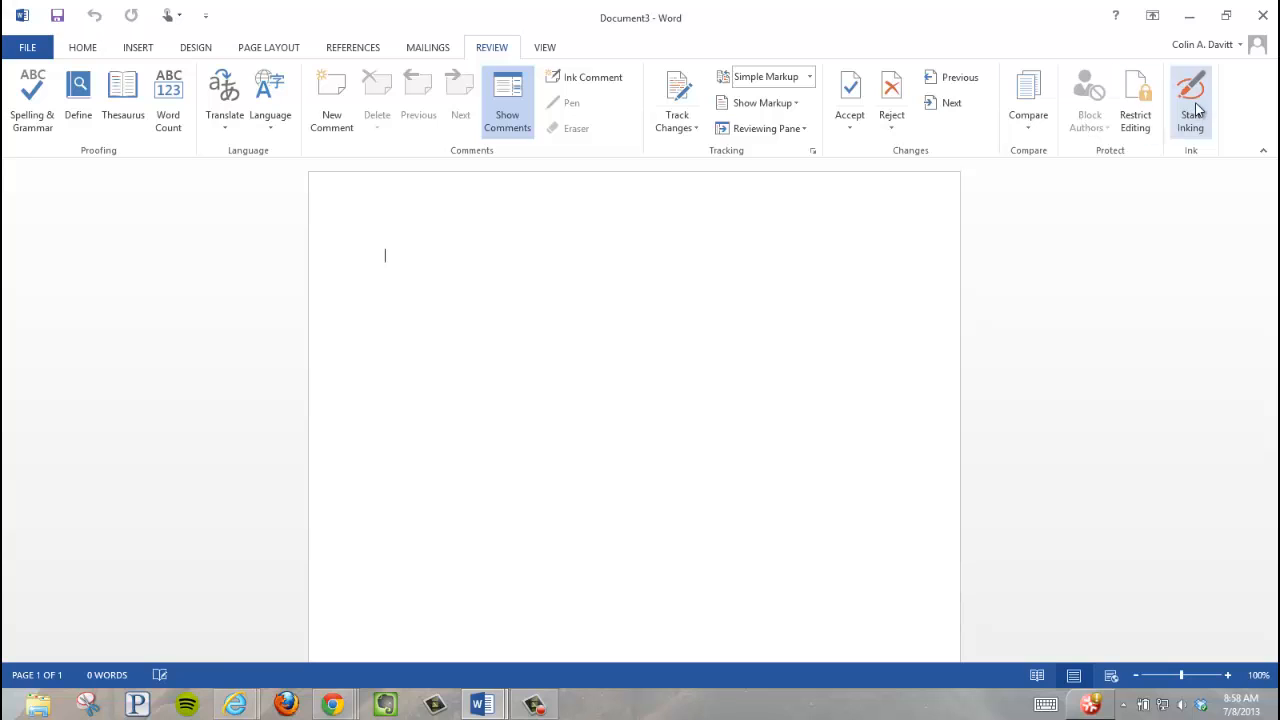
pyautogui.click(1192, 100)
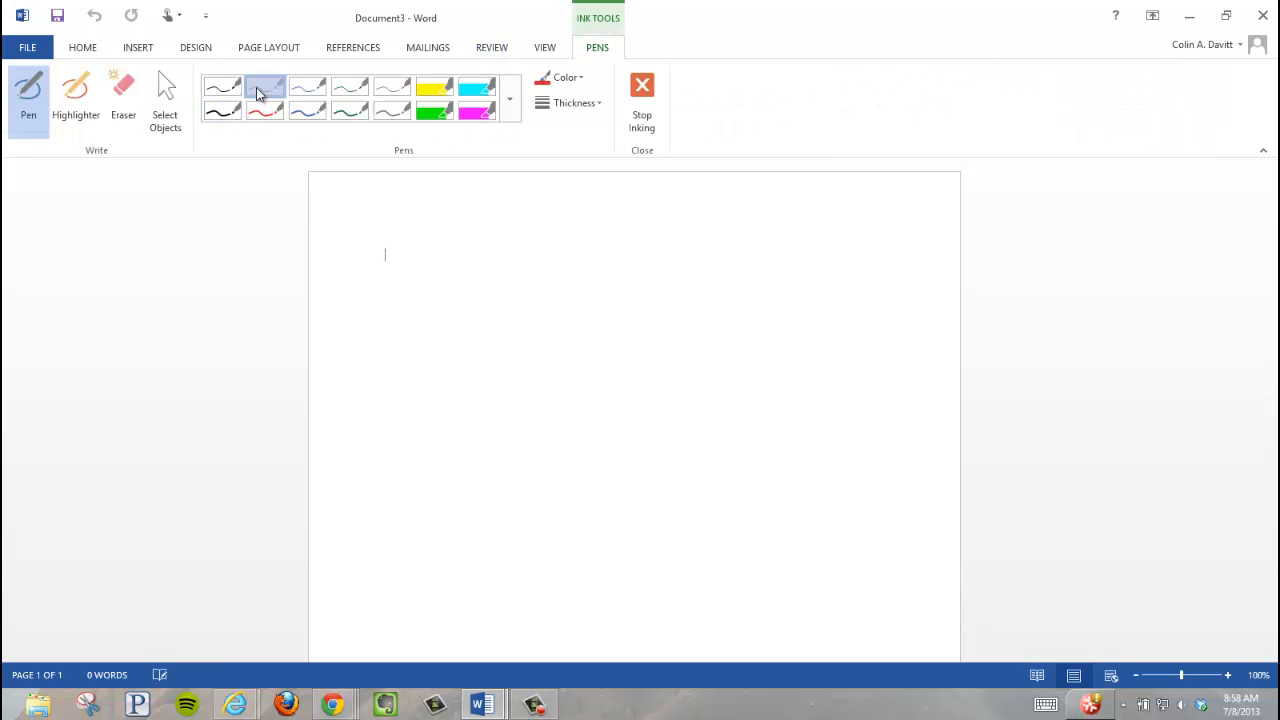